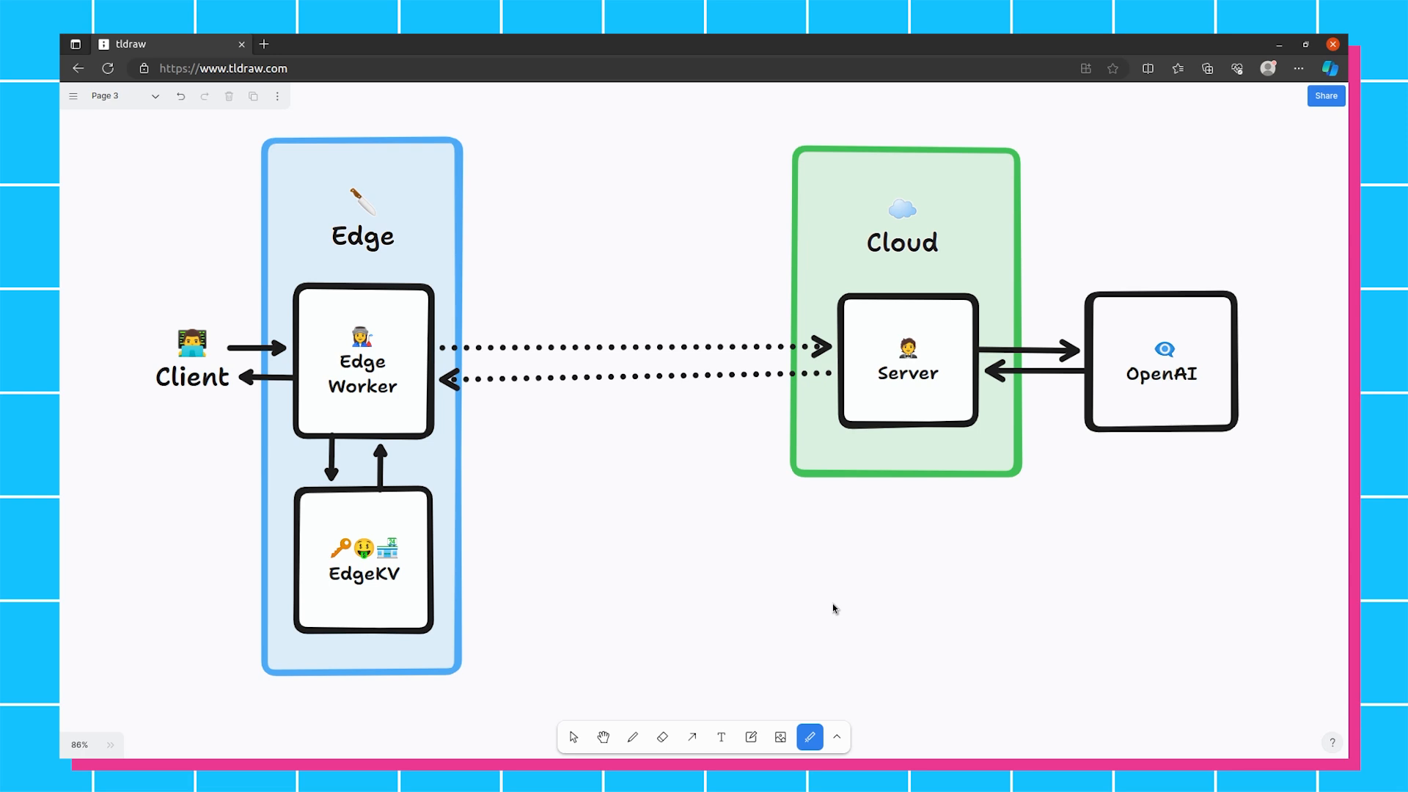
{"action": "mouse_move", "coordinate": [256, 347]}
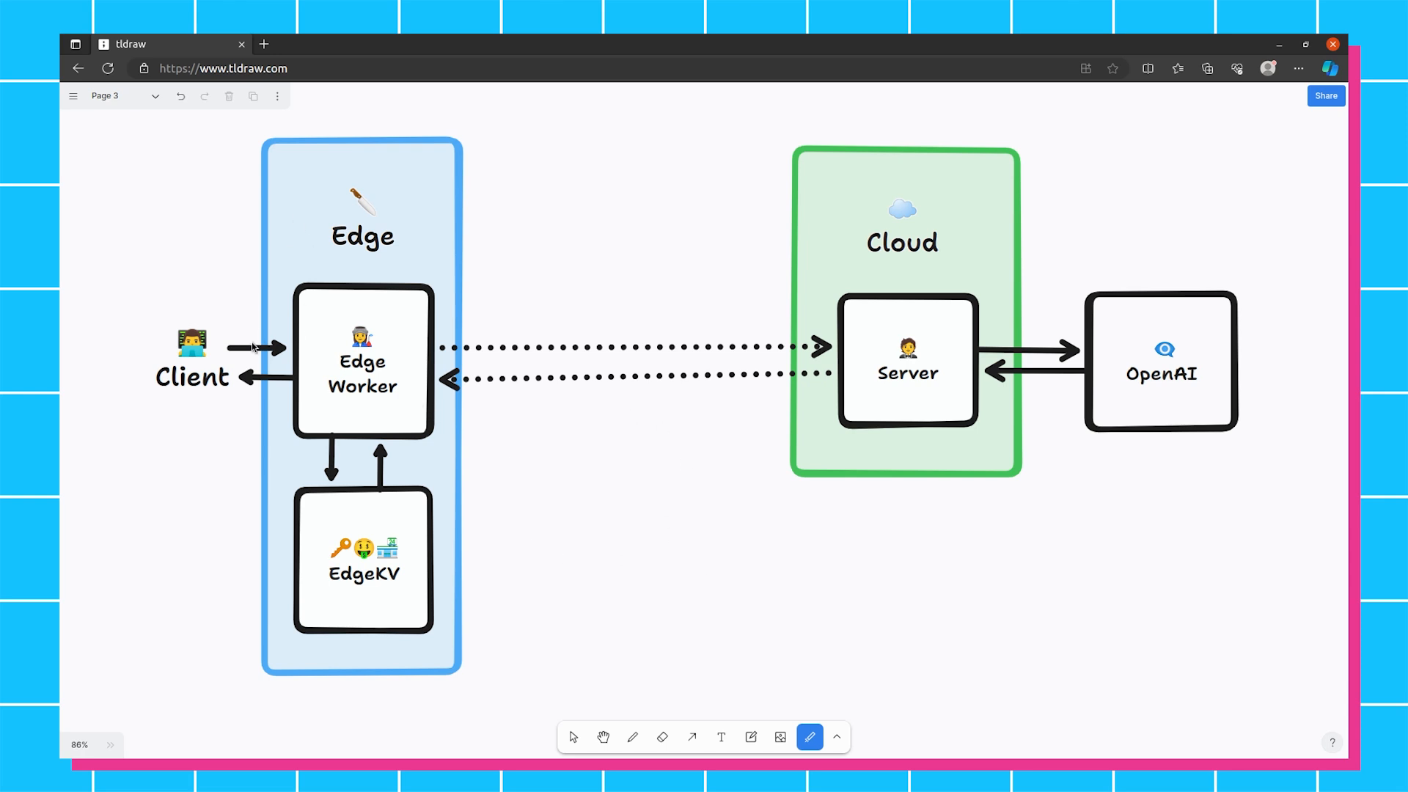
{"action": "mouse_move", "coordinate": [261, 355]}
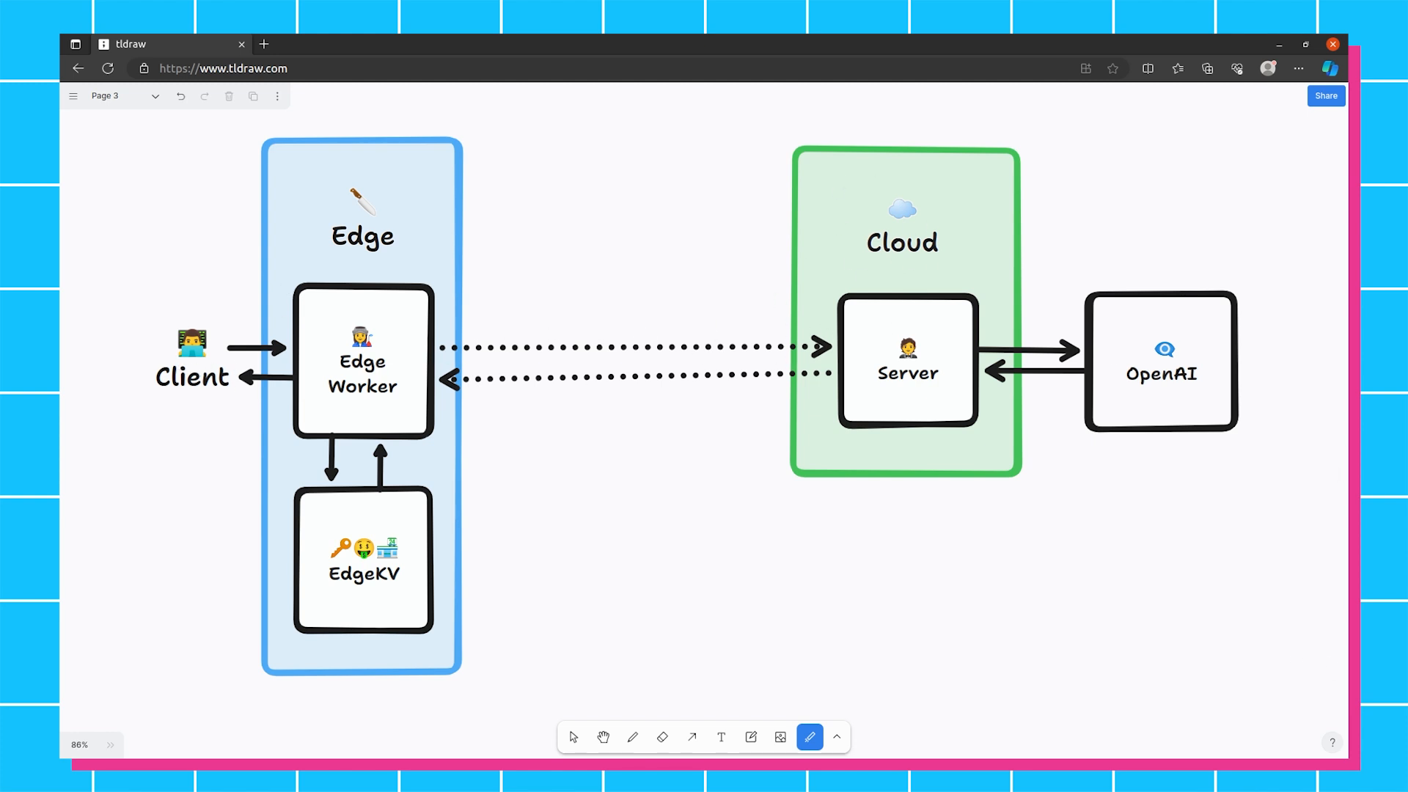
{"action": "mouse_move", "coordinate": [828, 193]}
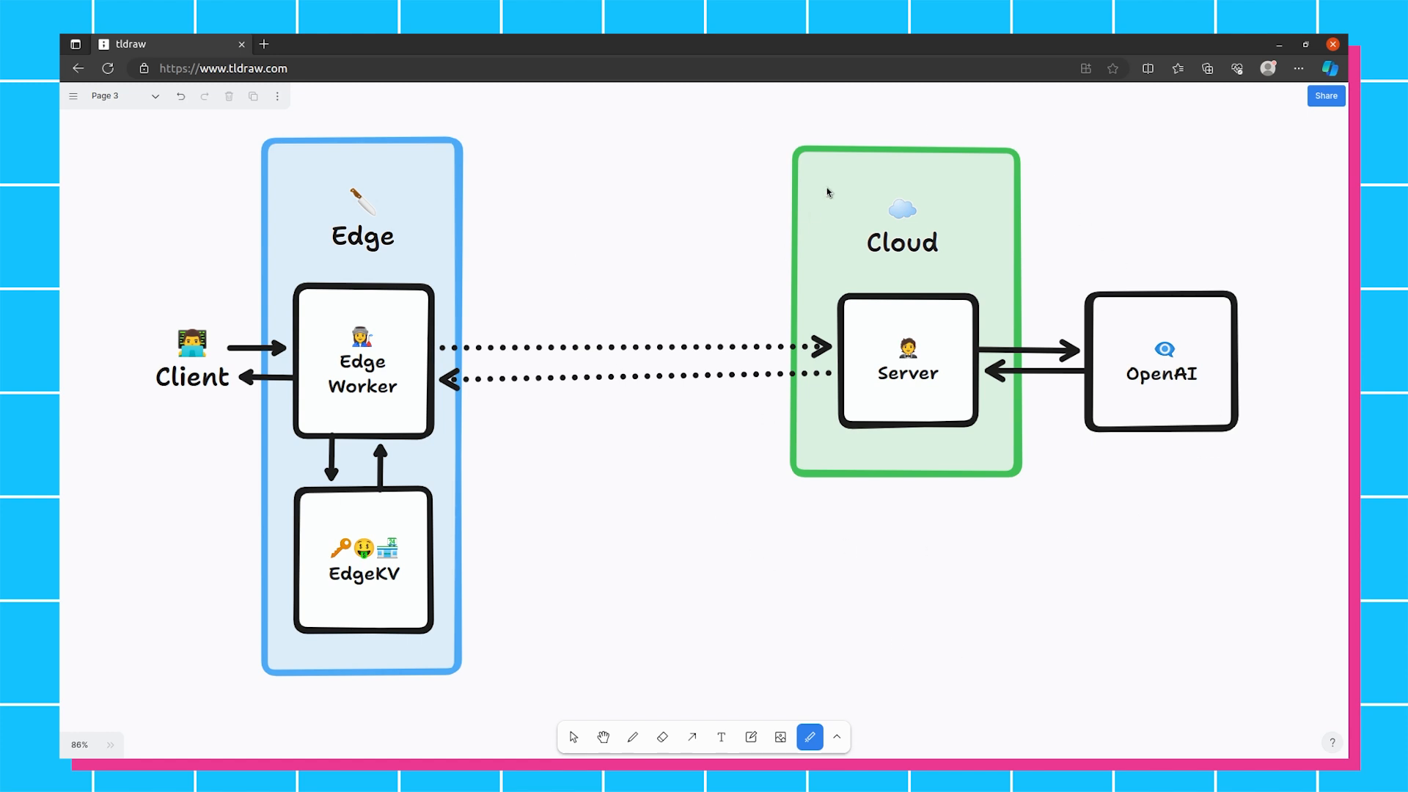
{"action": "mouse_move", "coordinate": [347, 153]}
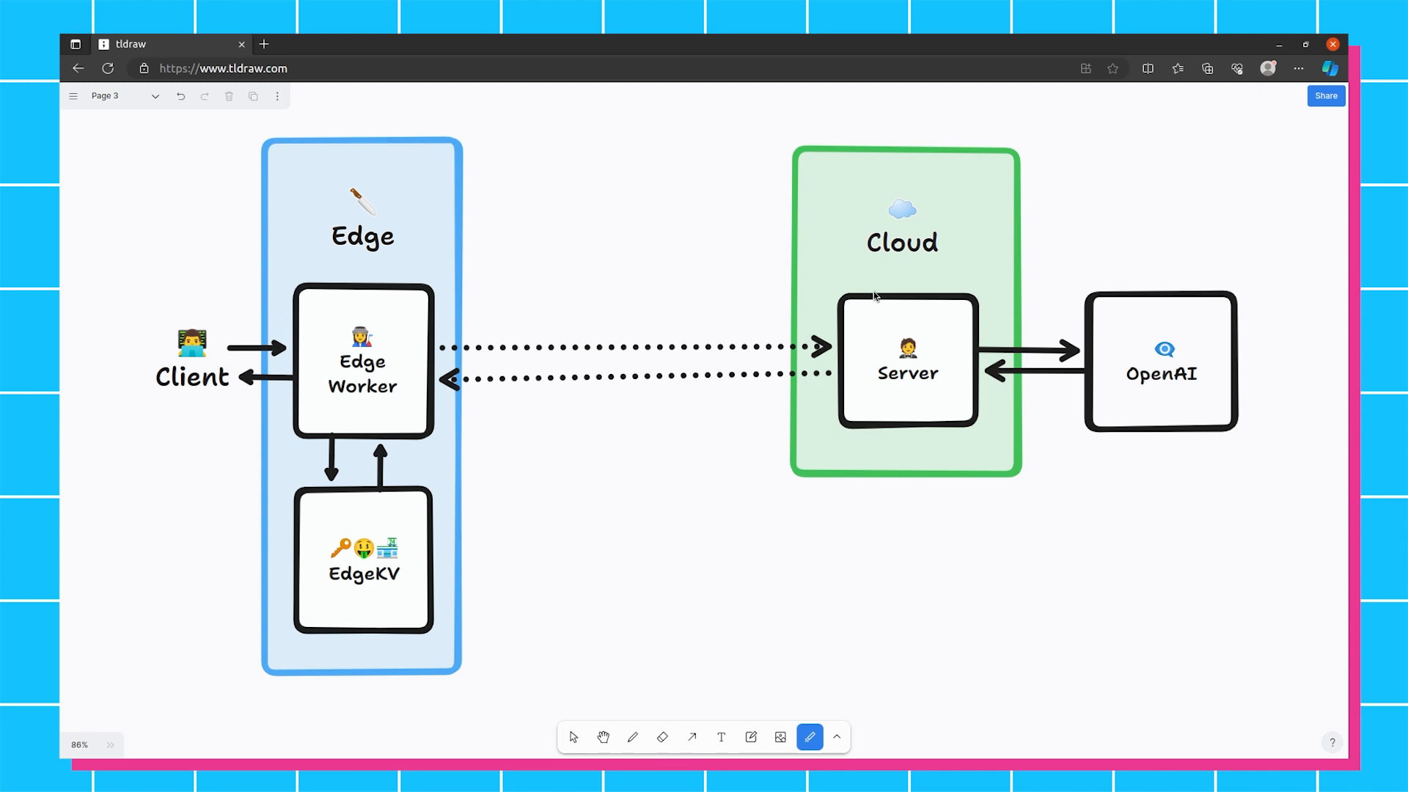
{"action": "mouse_move", "coordinate": [875, 297]}
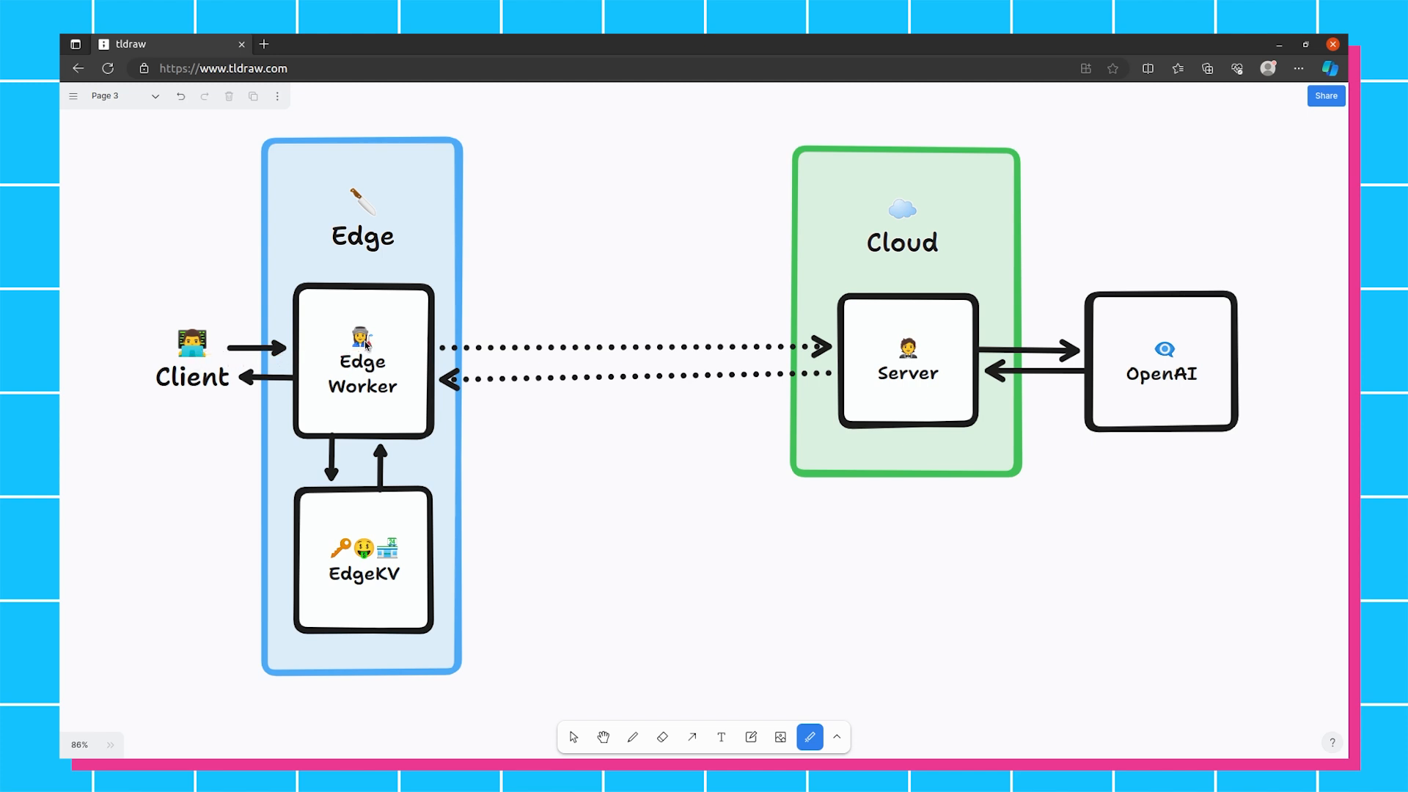
{"action": "mouse_move", "coordinate": [321, 349]}
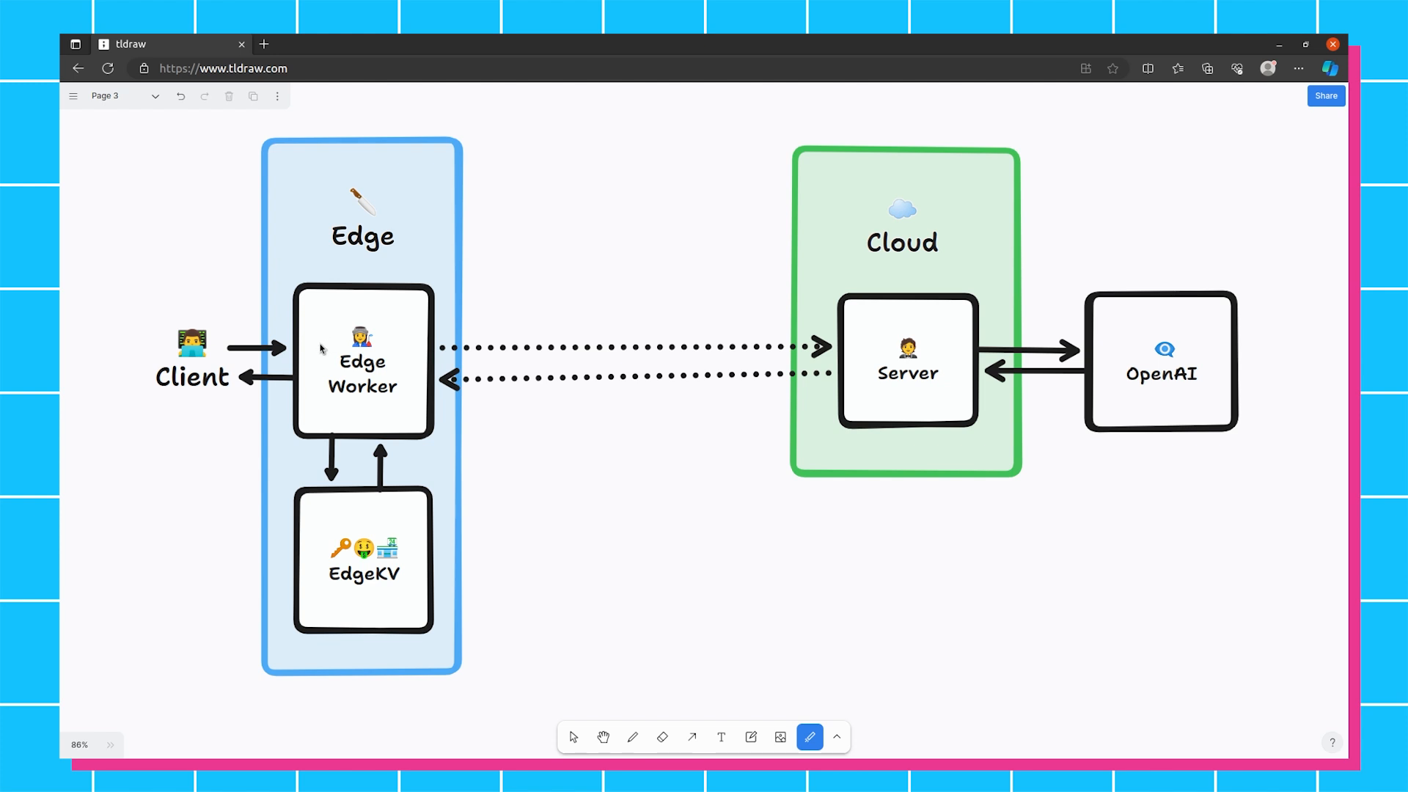
{"action": "mouse_move", "coordinate": [424, 360]}
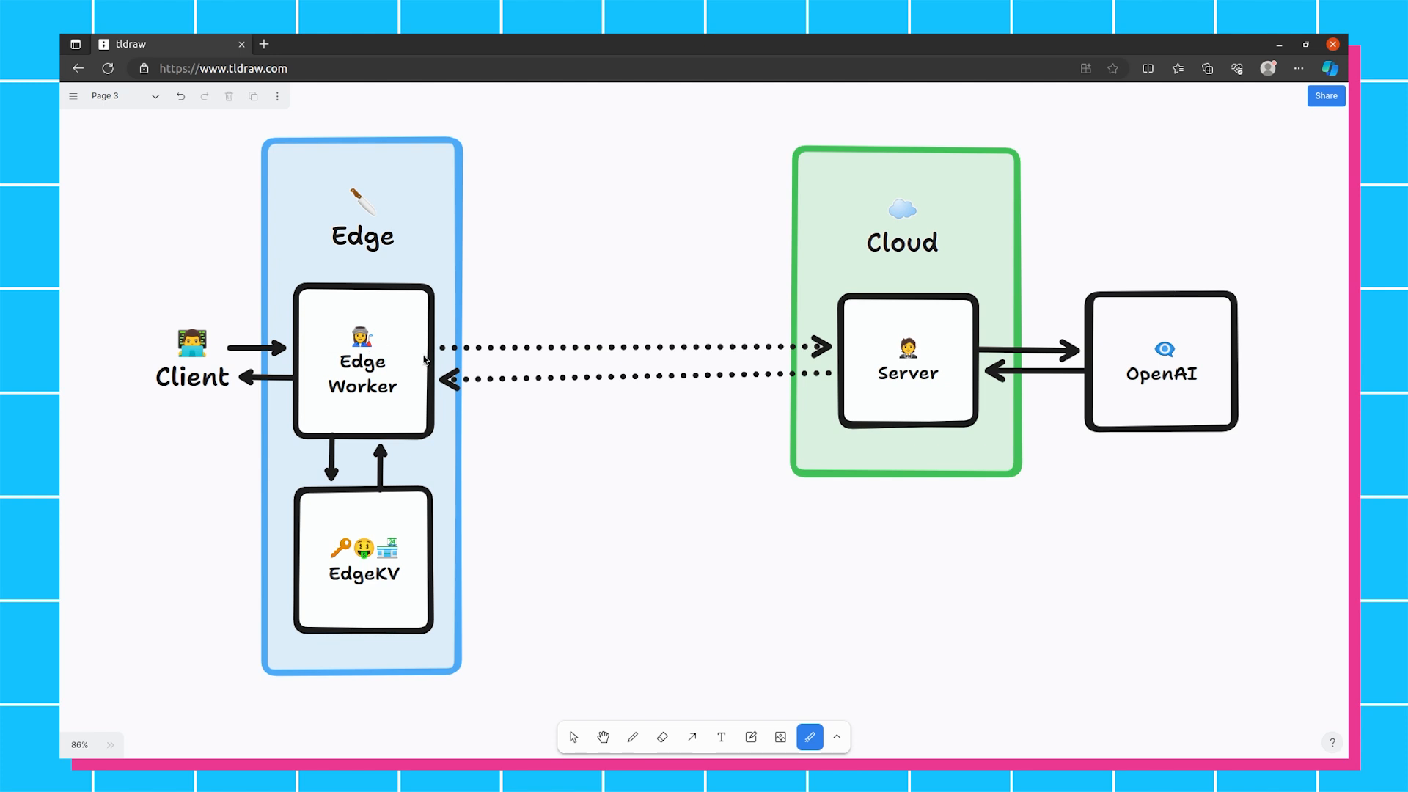
{"action": "mouse_move", "coordinate": [929, 353]}
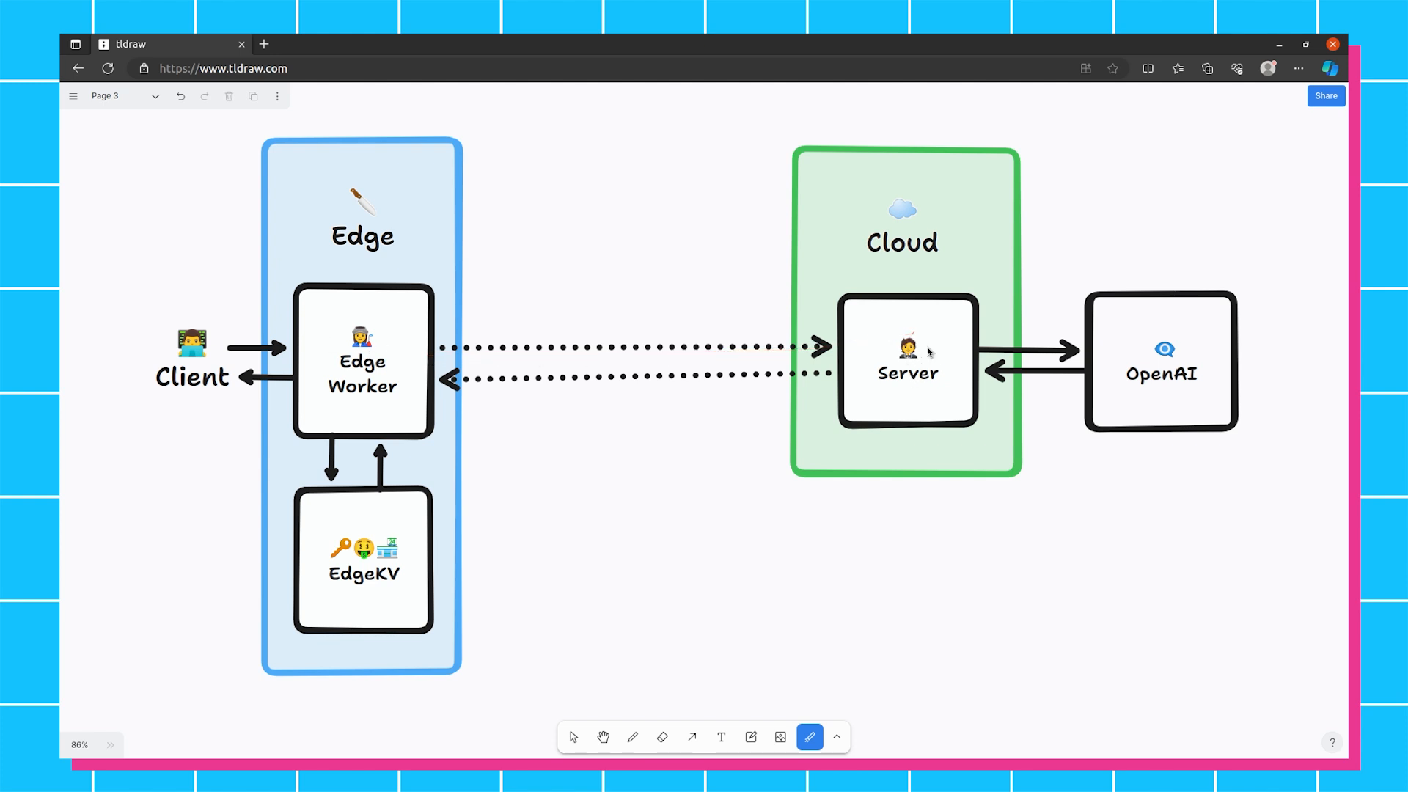
{"action": "mouse_move", "coordinate": [1209, 351]}
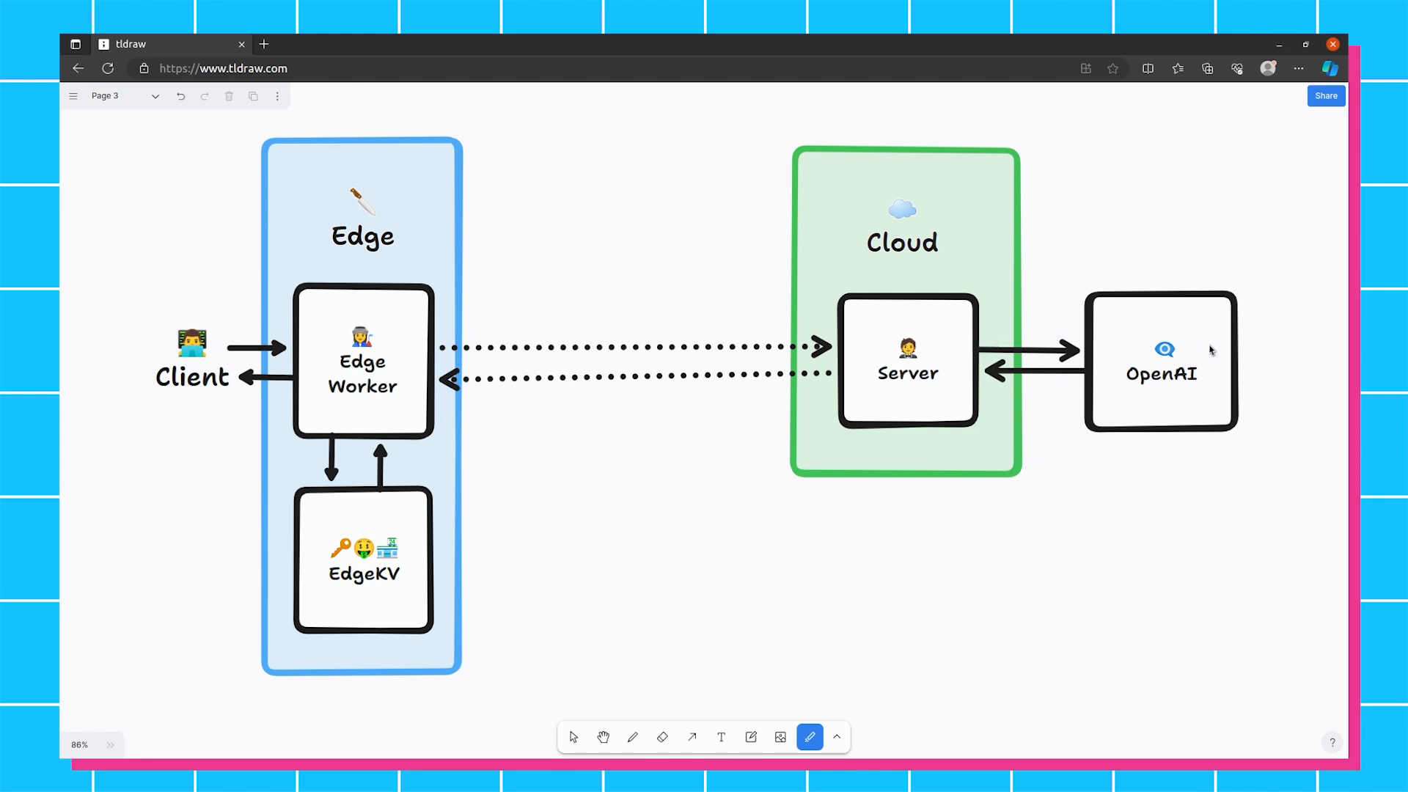
{"action": "mouse_move", "coordinate": [1189, 339]}
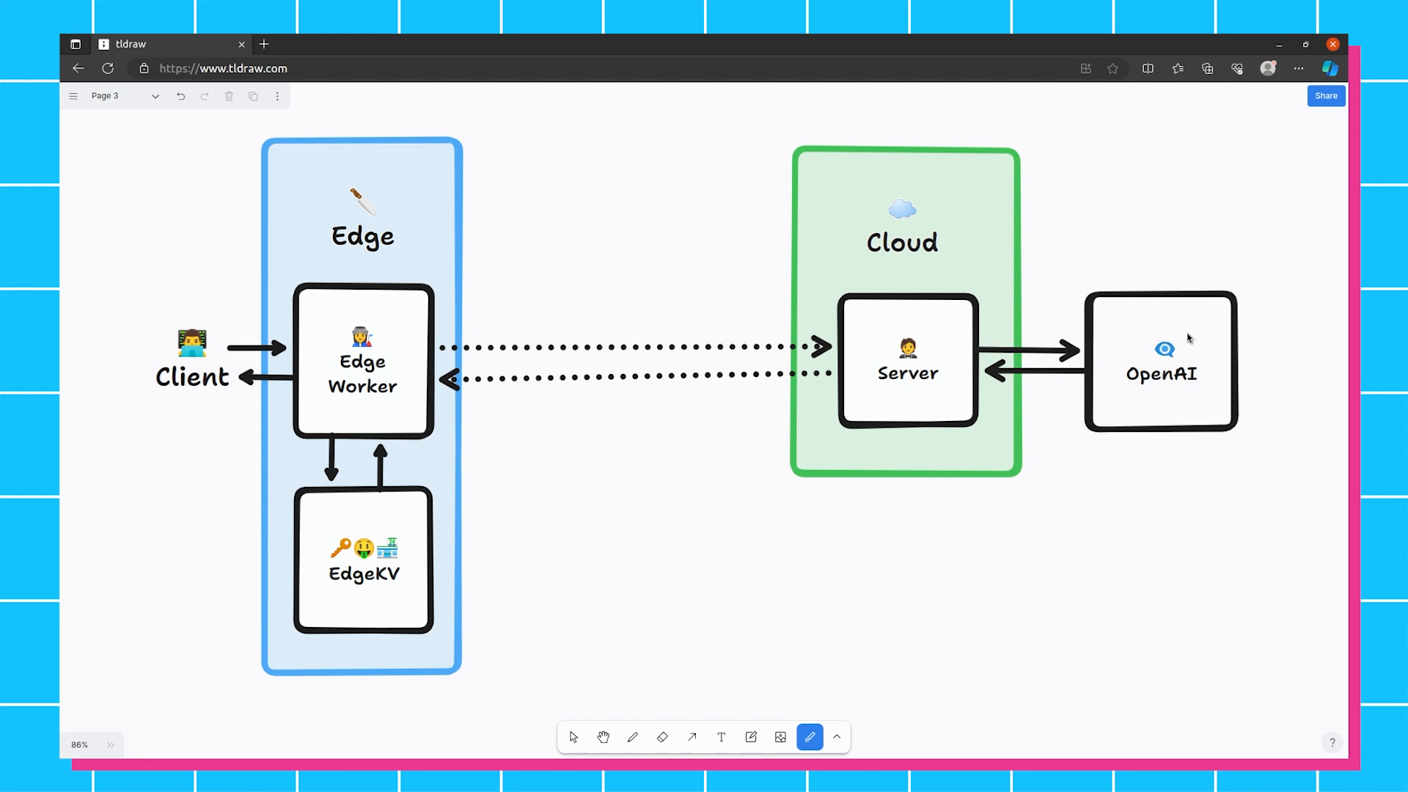
{"action": "mouse_move", "coordinate": [802, 393]}
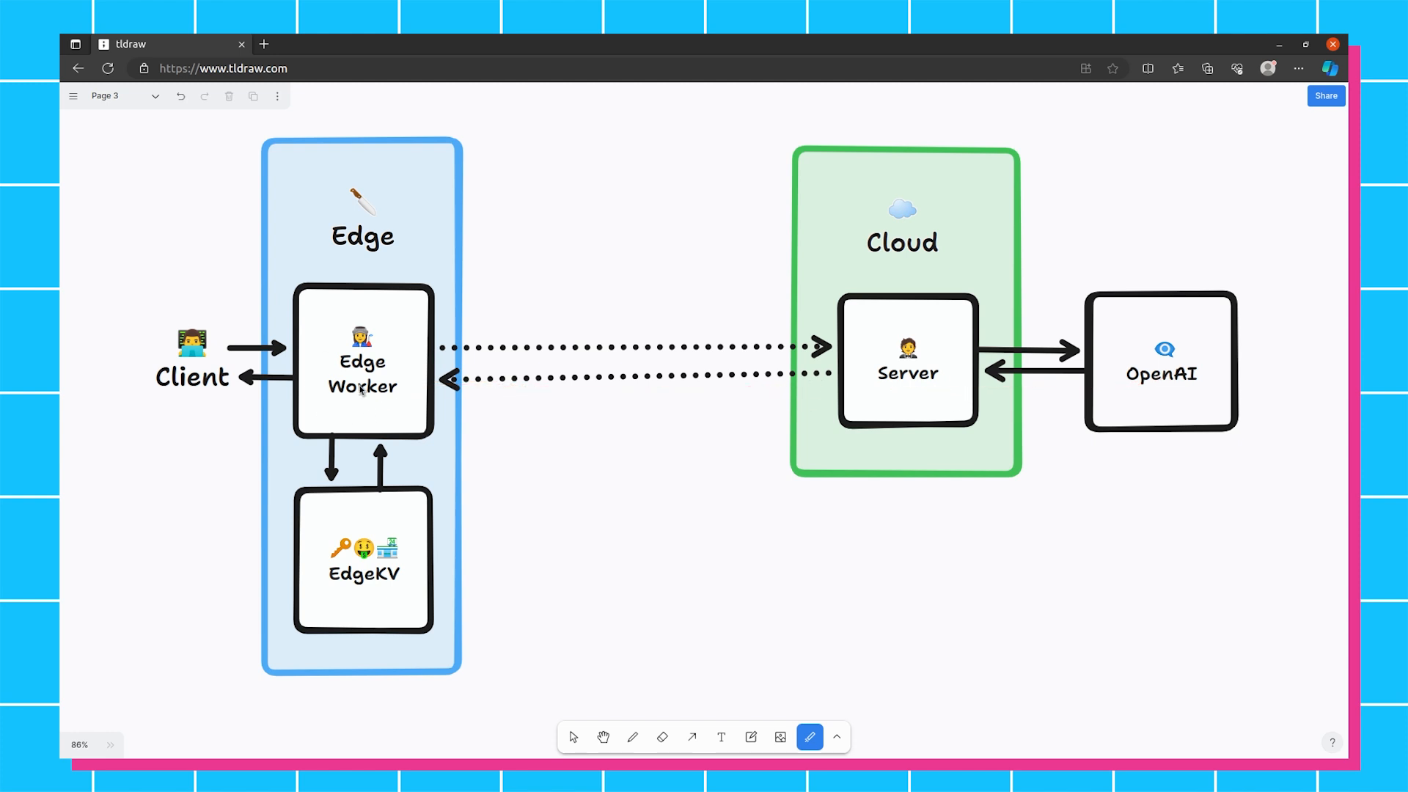
{"action": "mouse_move", "coordinate": [897, 512]}
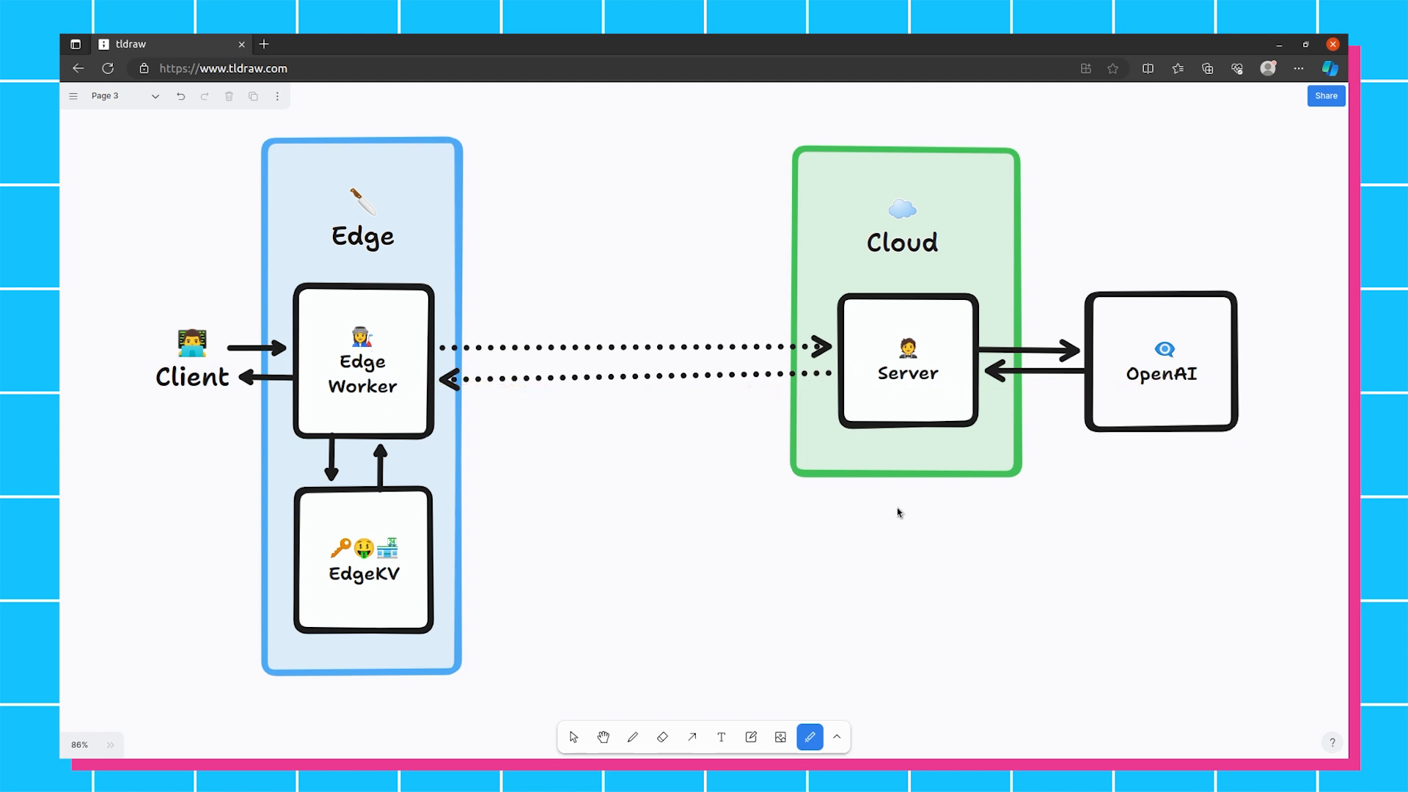
{"action": "mouse_move", "coordinate": [935, 459]}
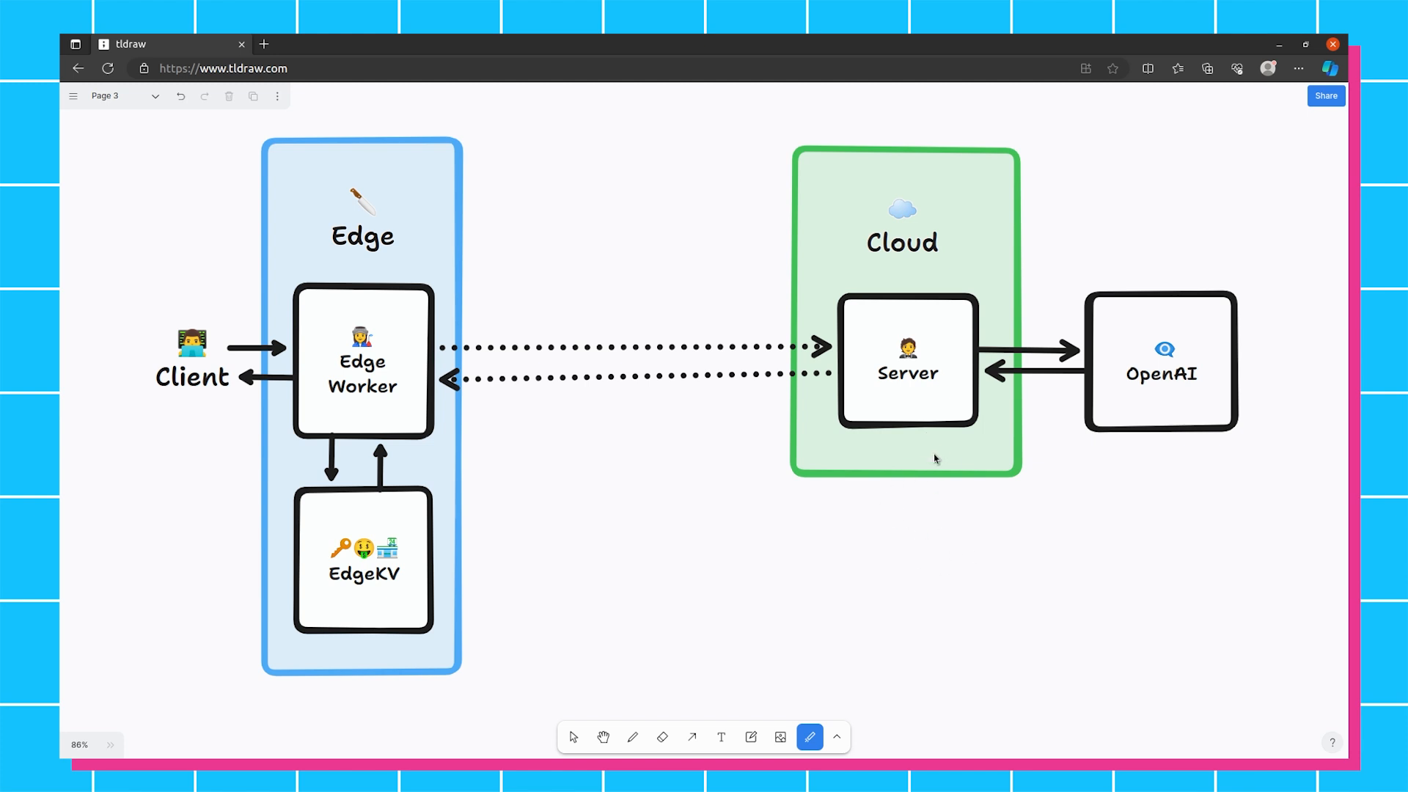
{"action": "mouse_move", "coordinate": [813, 492]}
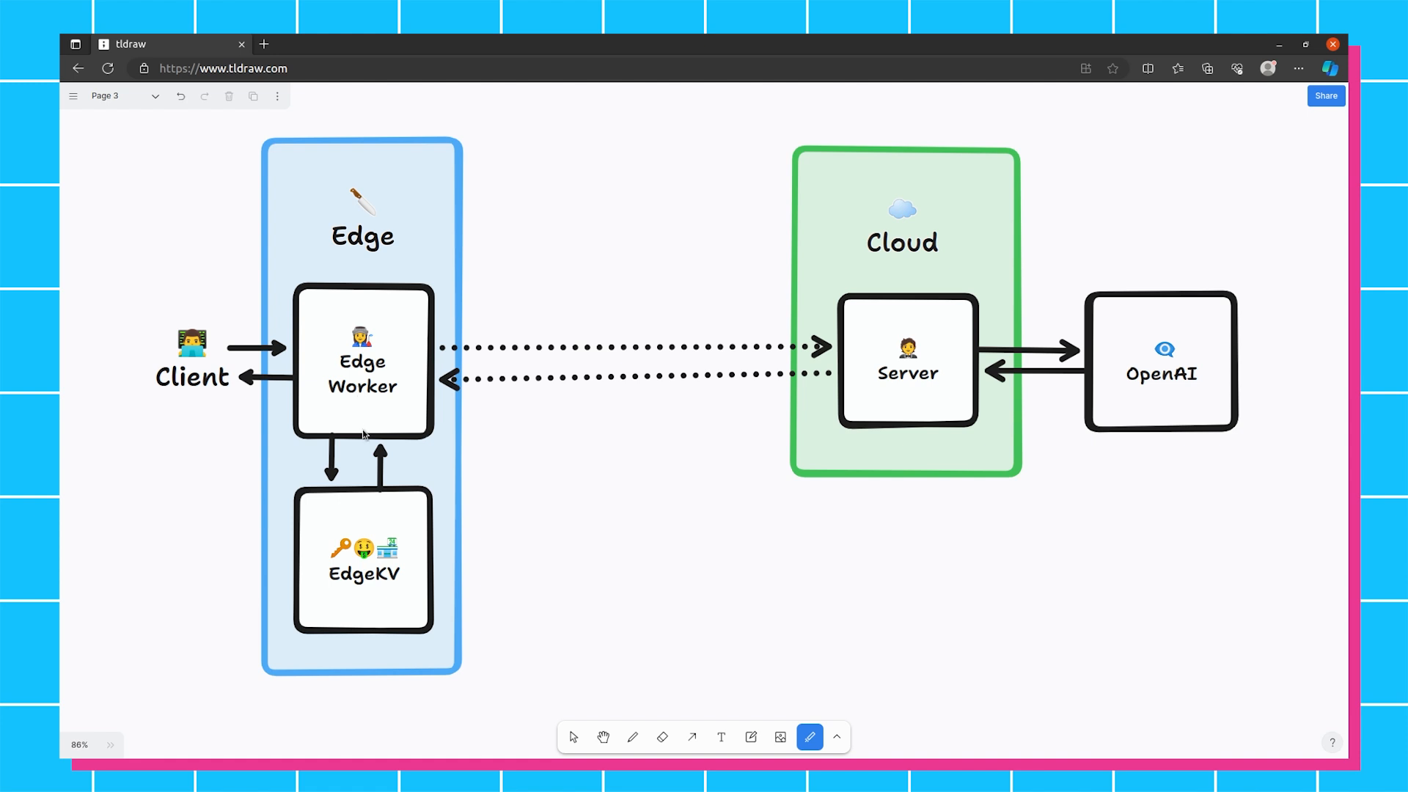
{"action": "mouse_move", "coordinate": [324, 245]}
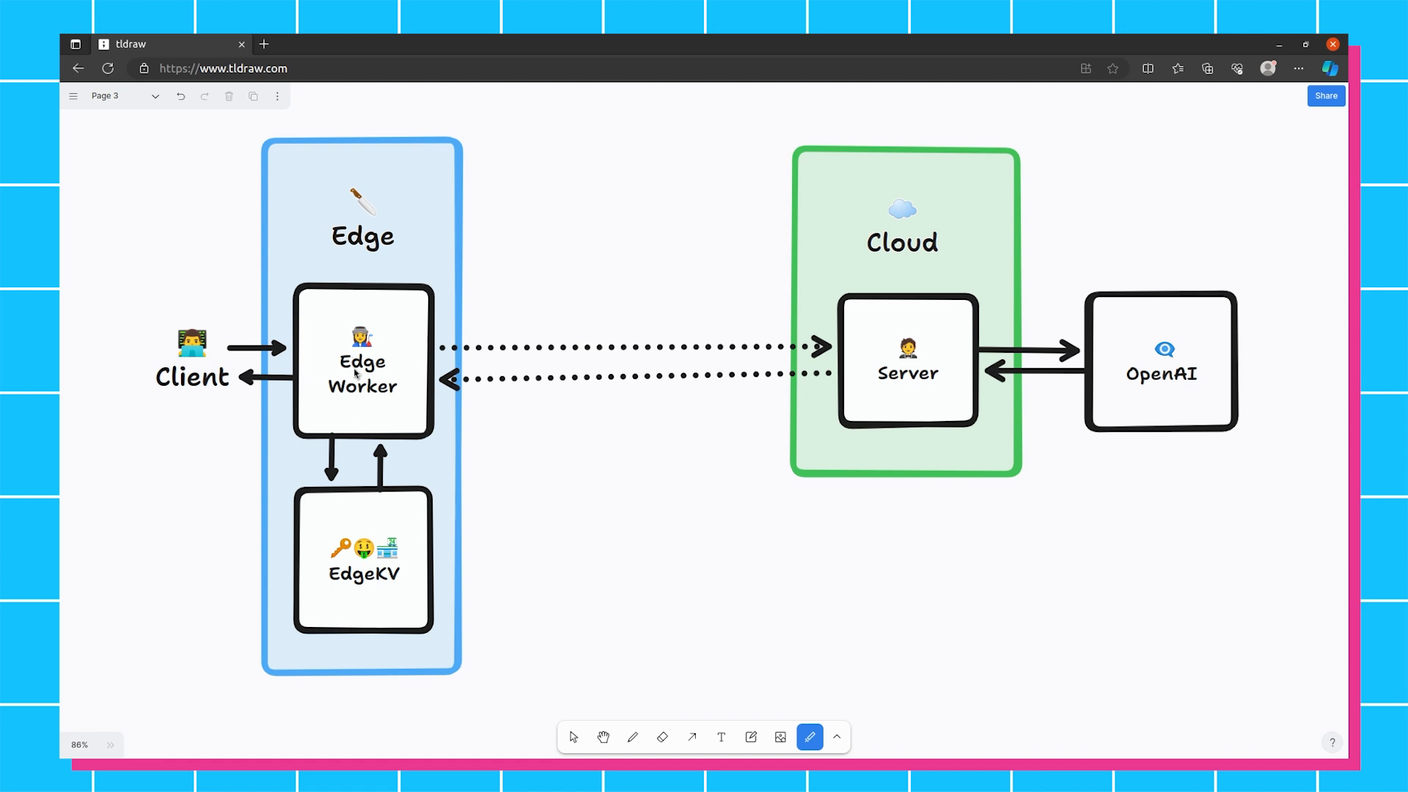
{"action": "mouse_move", "coordinate": [893, 556]}
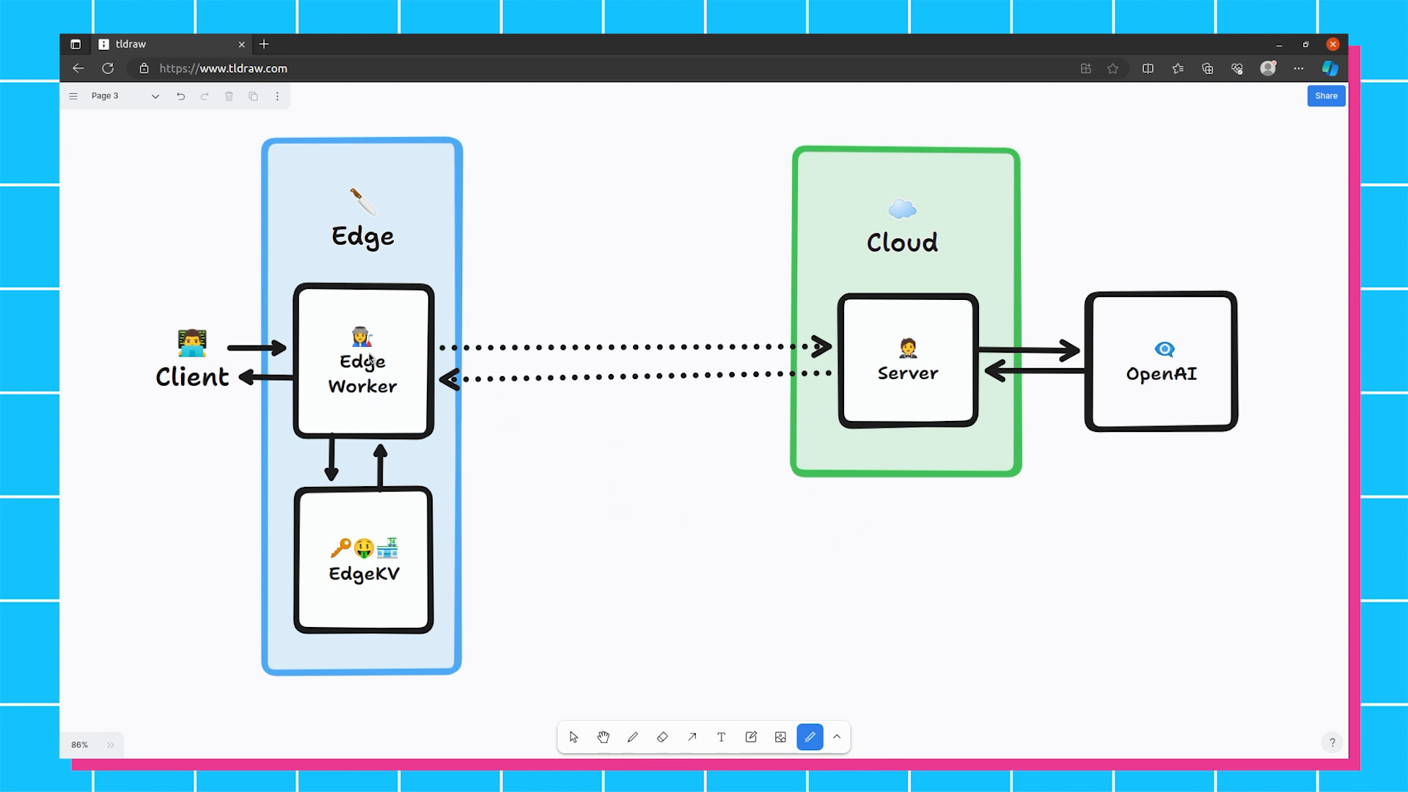
{"action": "mouse_move", "coordinate": [378, 541]}
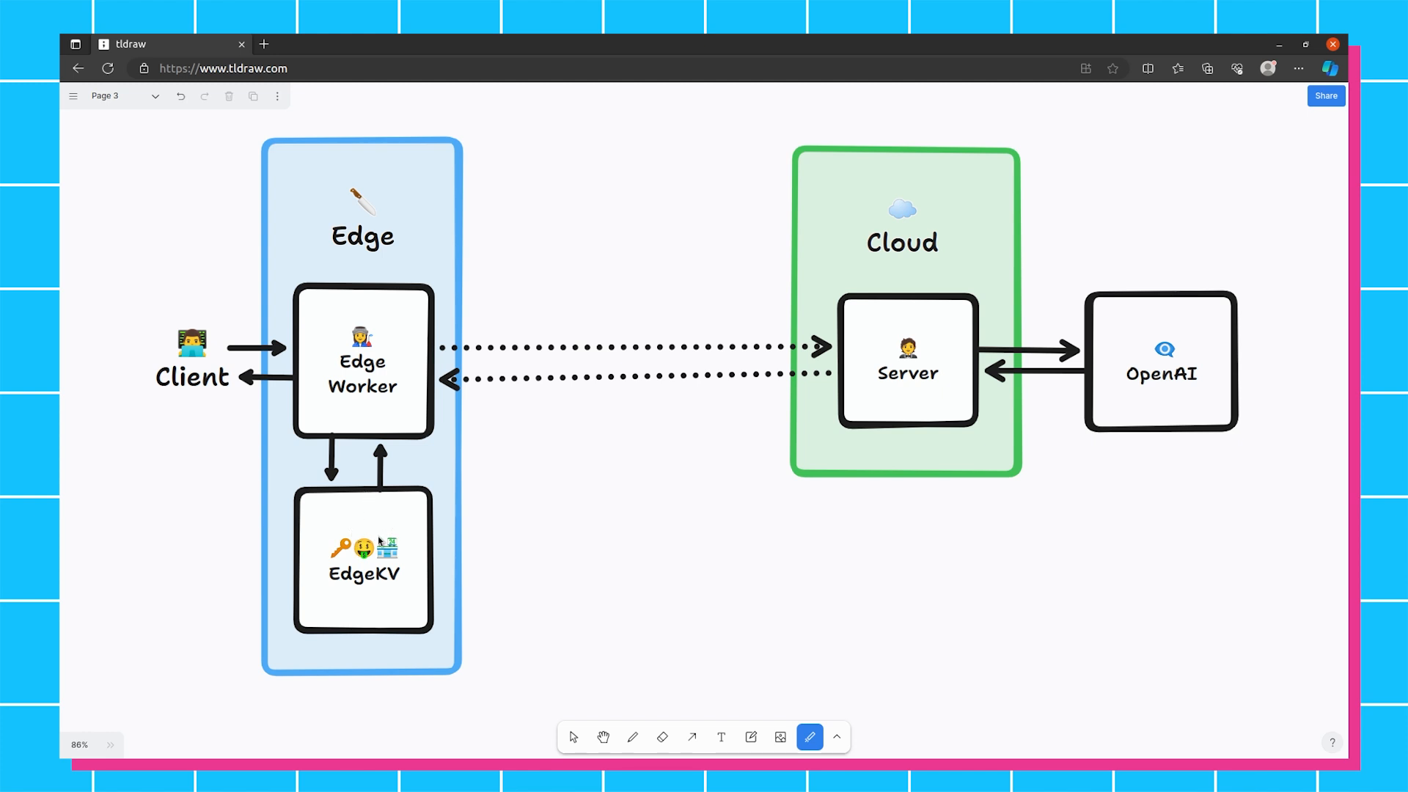
{"action": "mouse_move", "coordinate": [349, 588]}
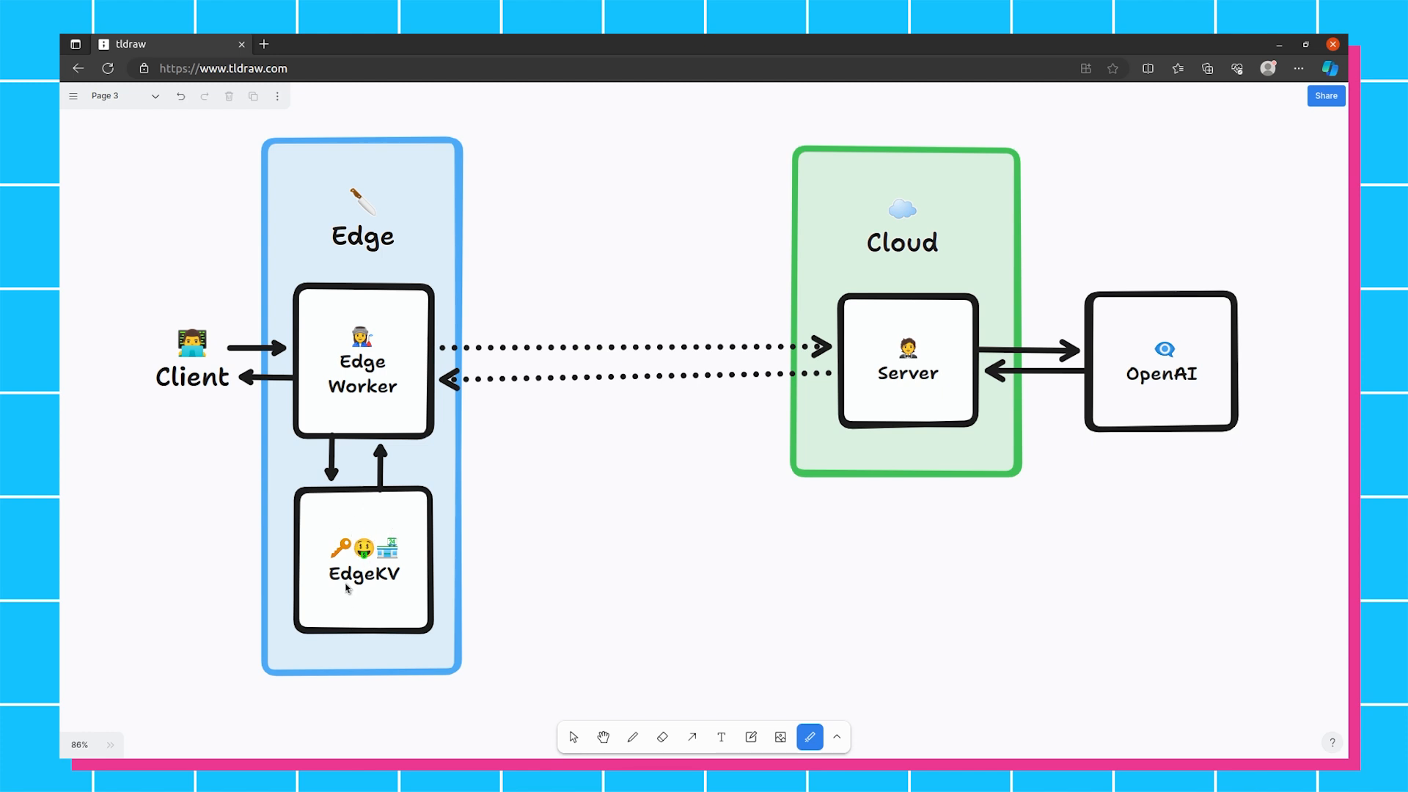
{"action": "mouse_move", "coordinate": [352, 597]}
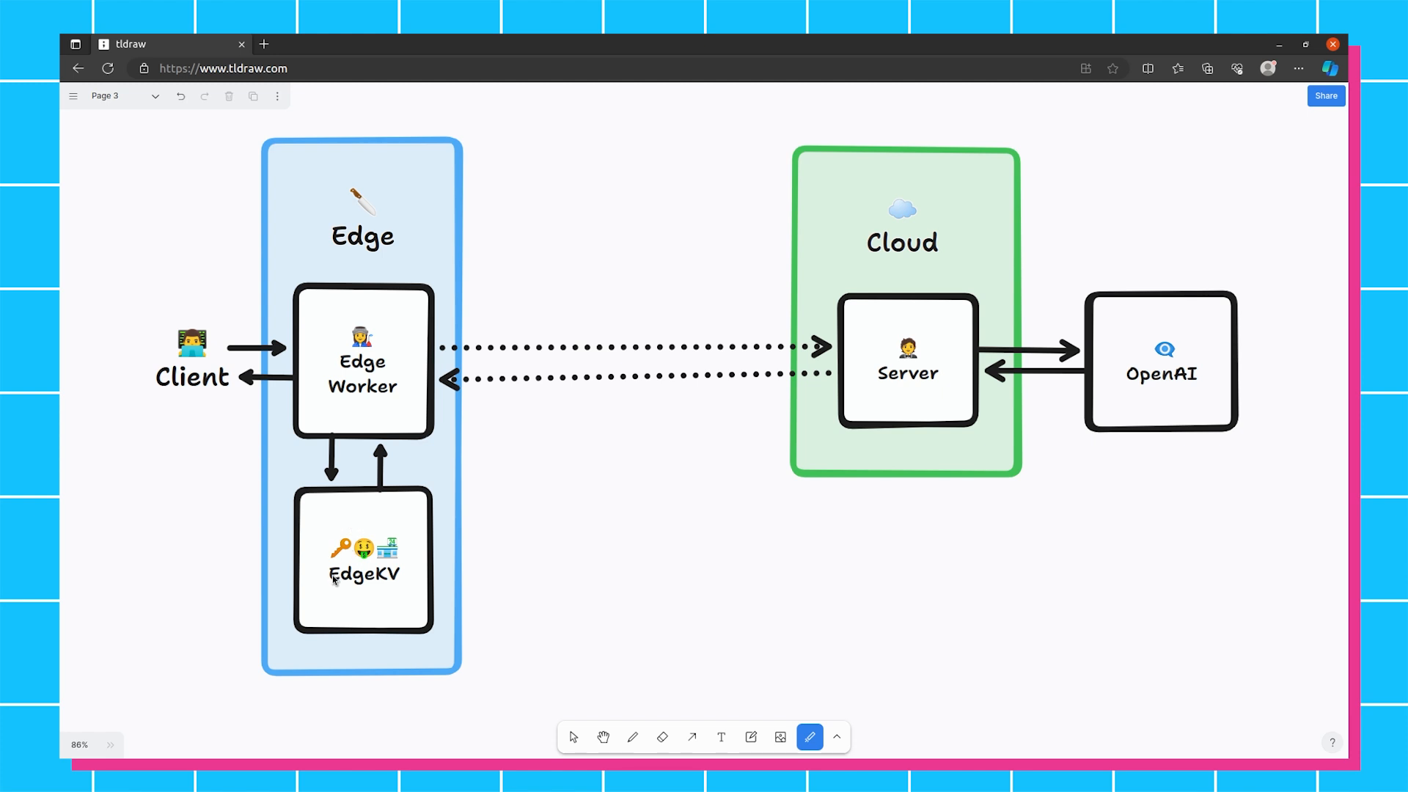
{"action": "mouse_move", "coordinate": [343, 555]}
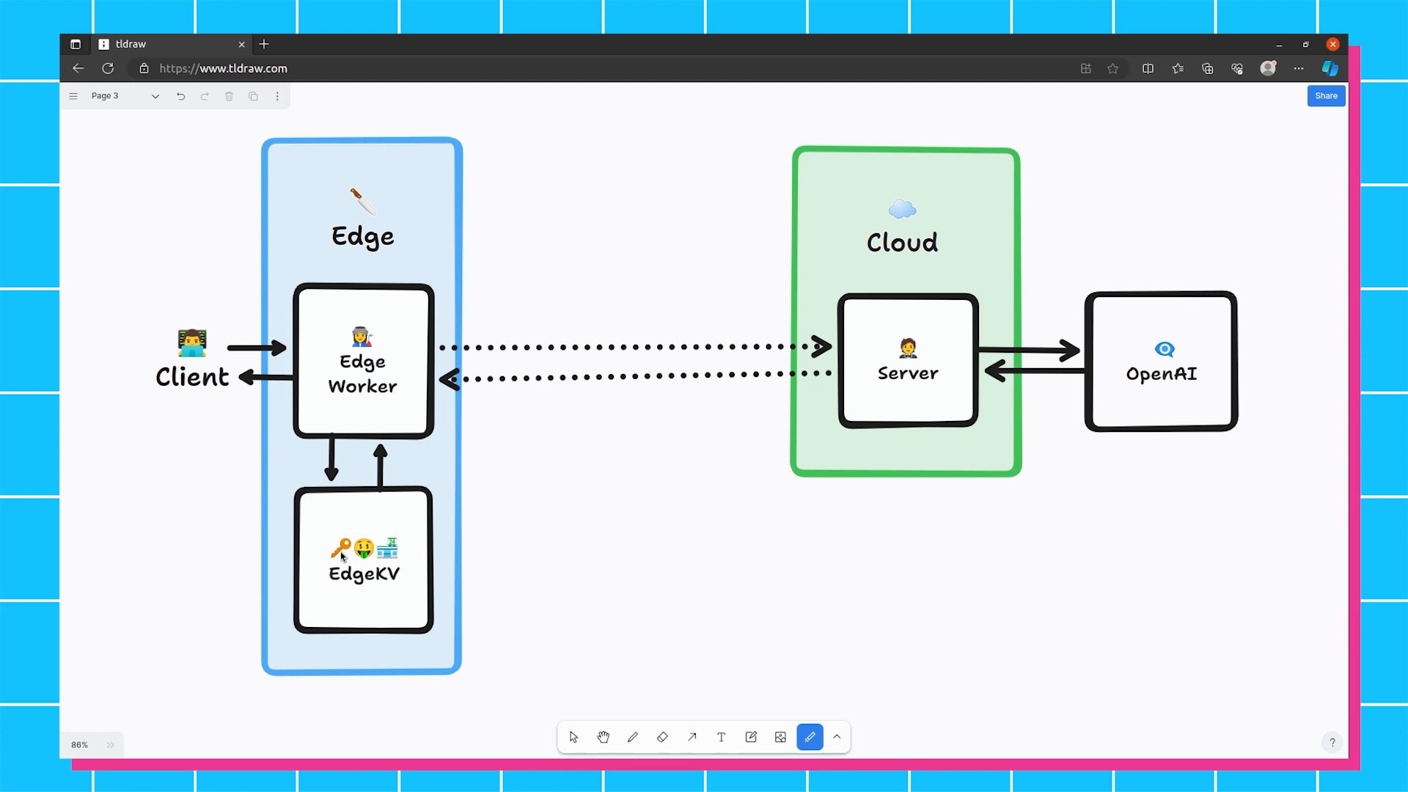
{"action": "mouse_move", "coordinate": [789, 665]}
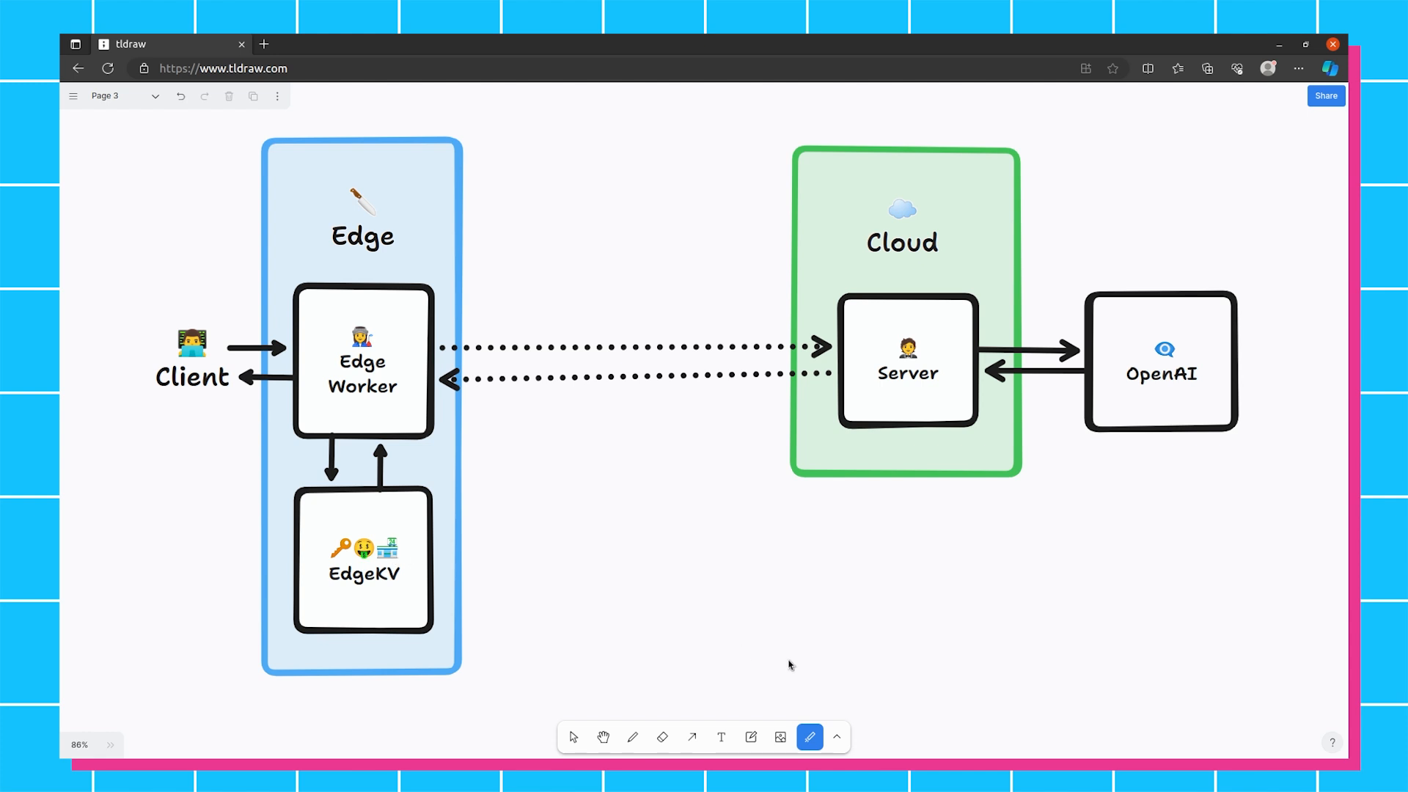
{"action": "mouse_move", "coordinate": [747, 366]}
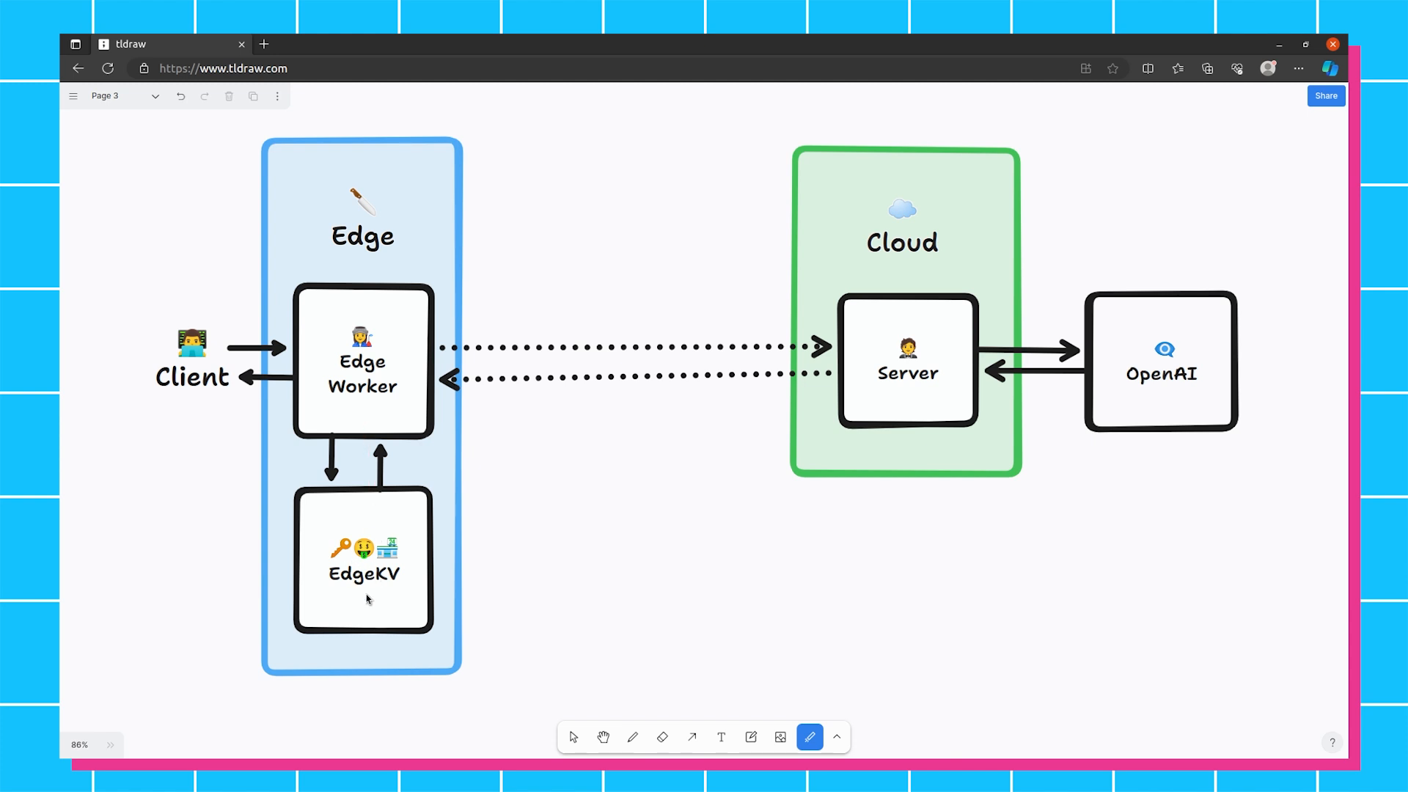
{"action": "mouse_move", "coordinate": [251, 349]}
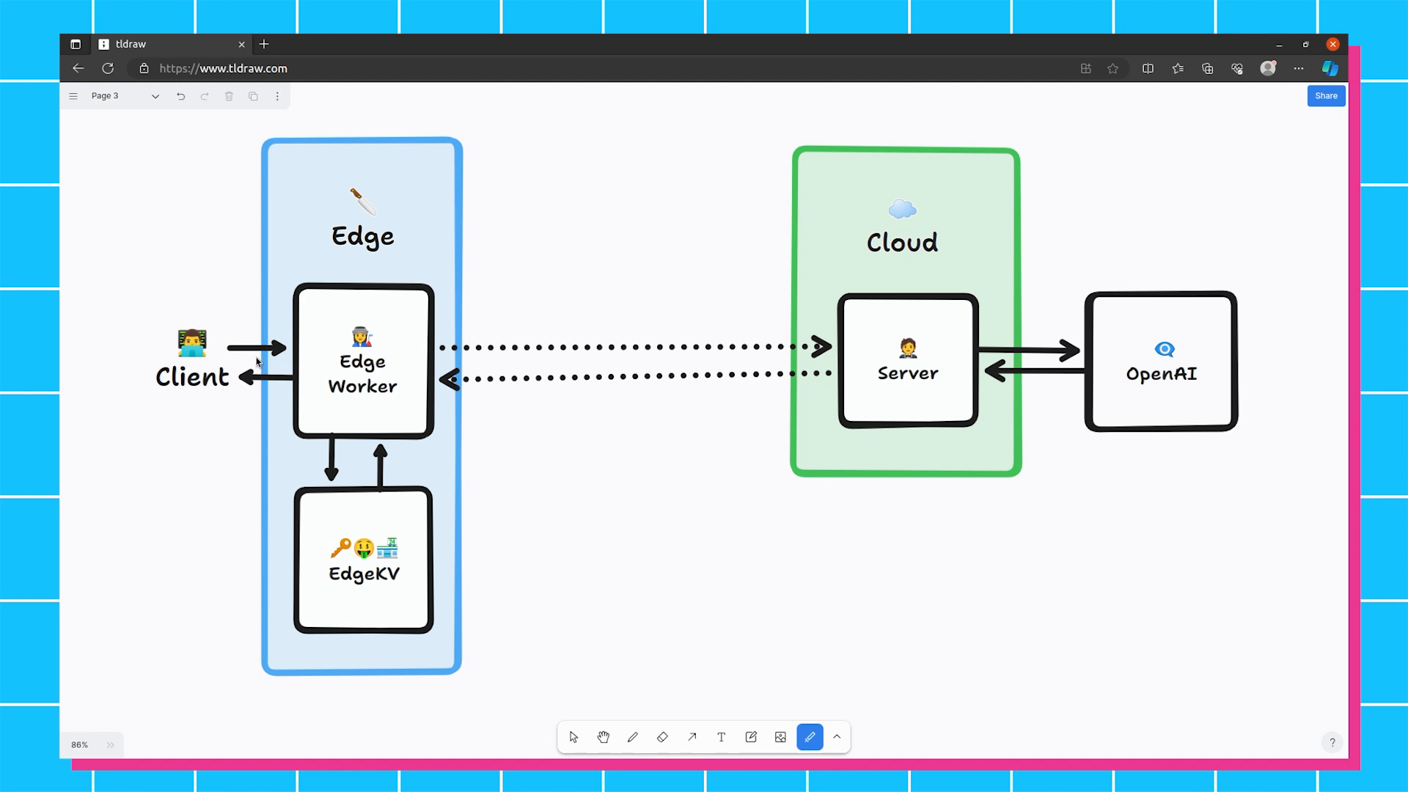
{"action": "mouse_move", "coordinate": [365, 392]}
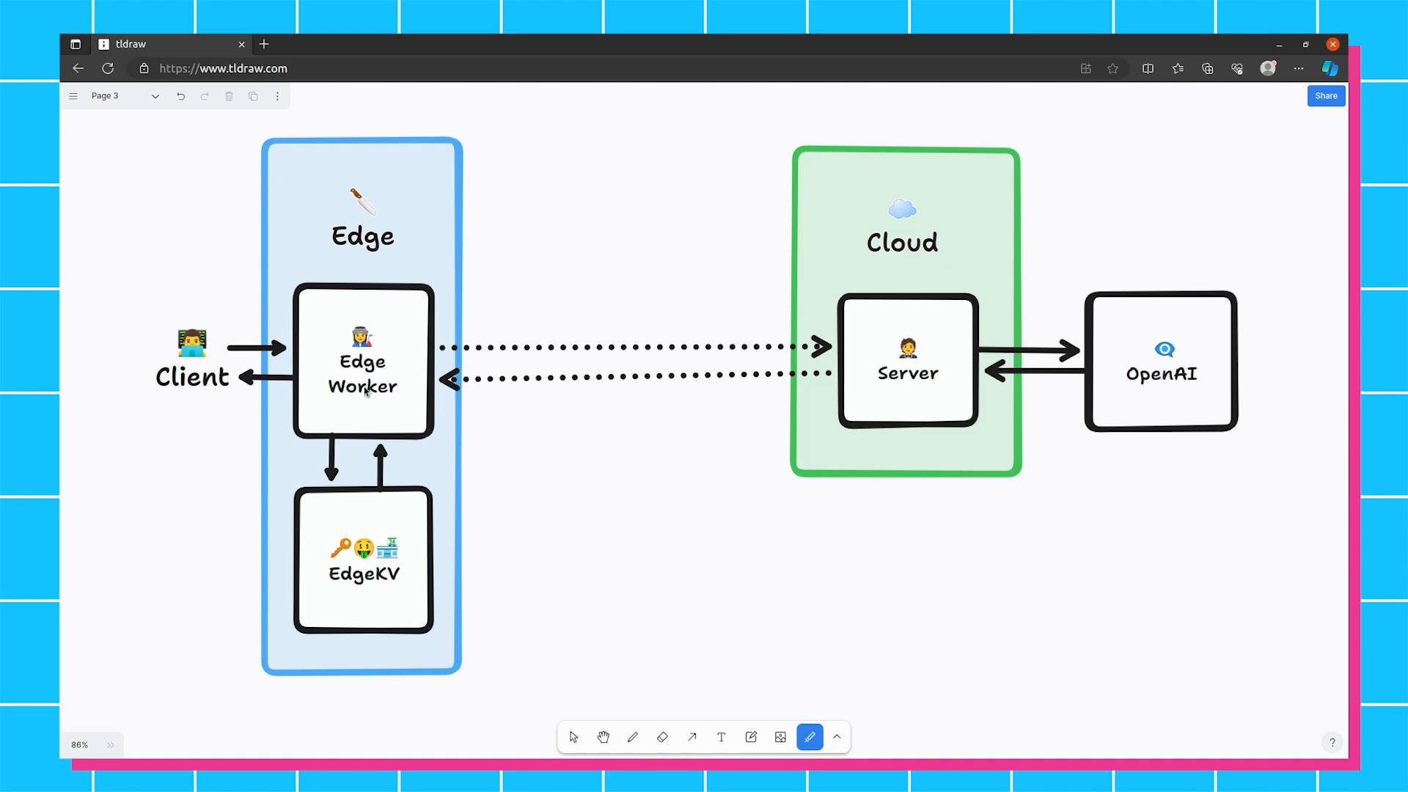
{"action": "mouse_move", "coordinate": [361, 431]}
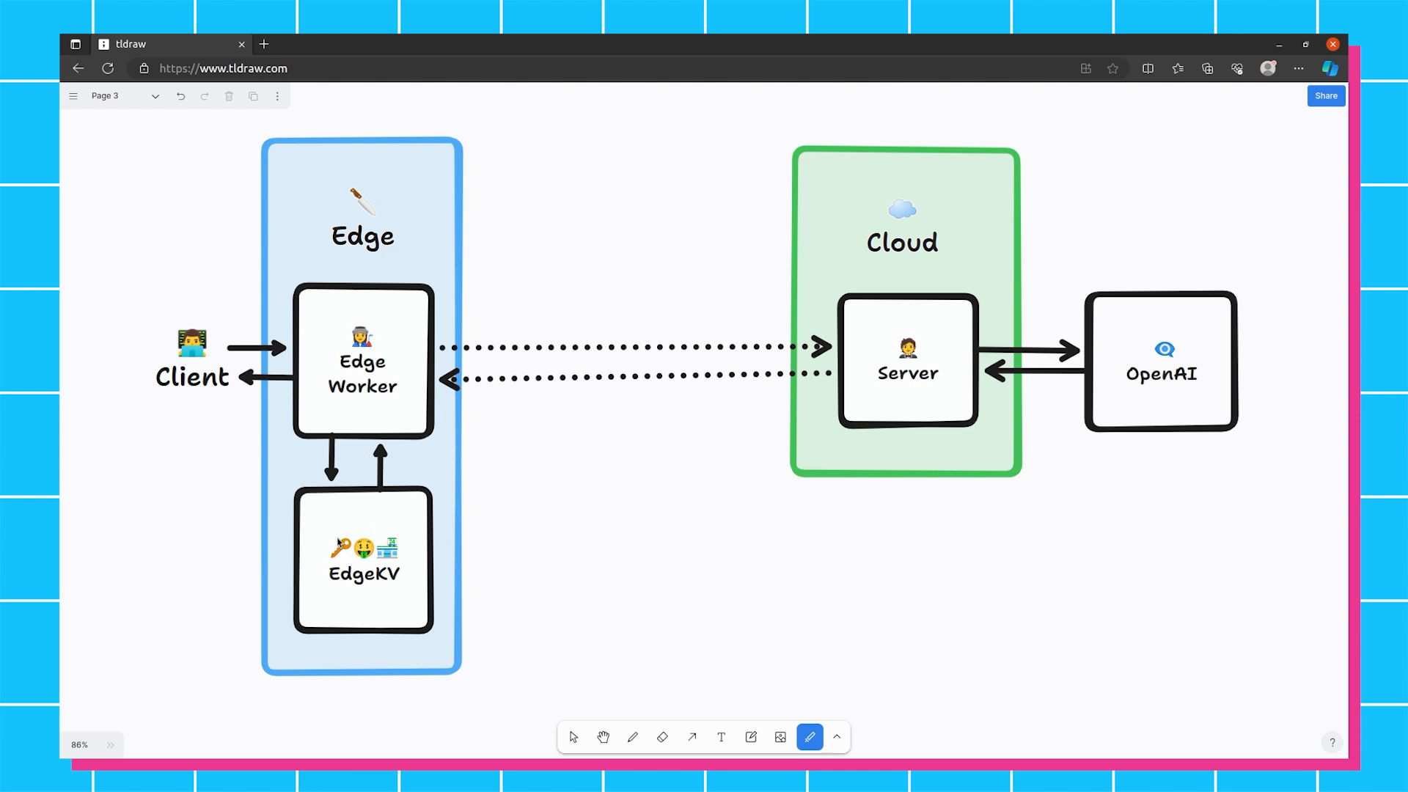
{"action": "mouse_move", "coordinate": [365, 451]}
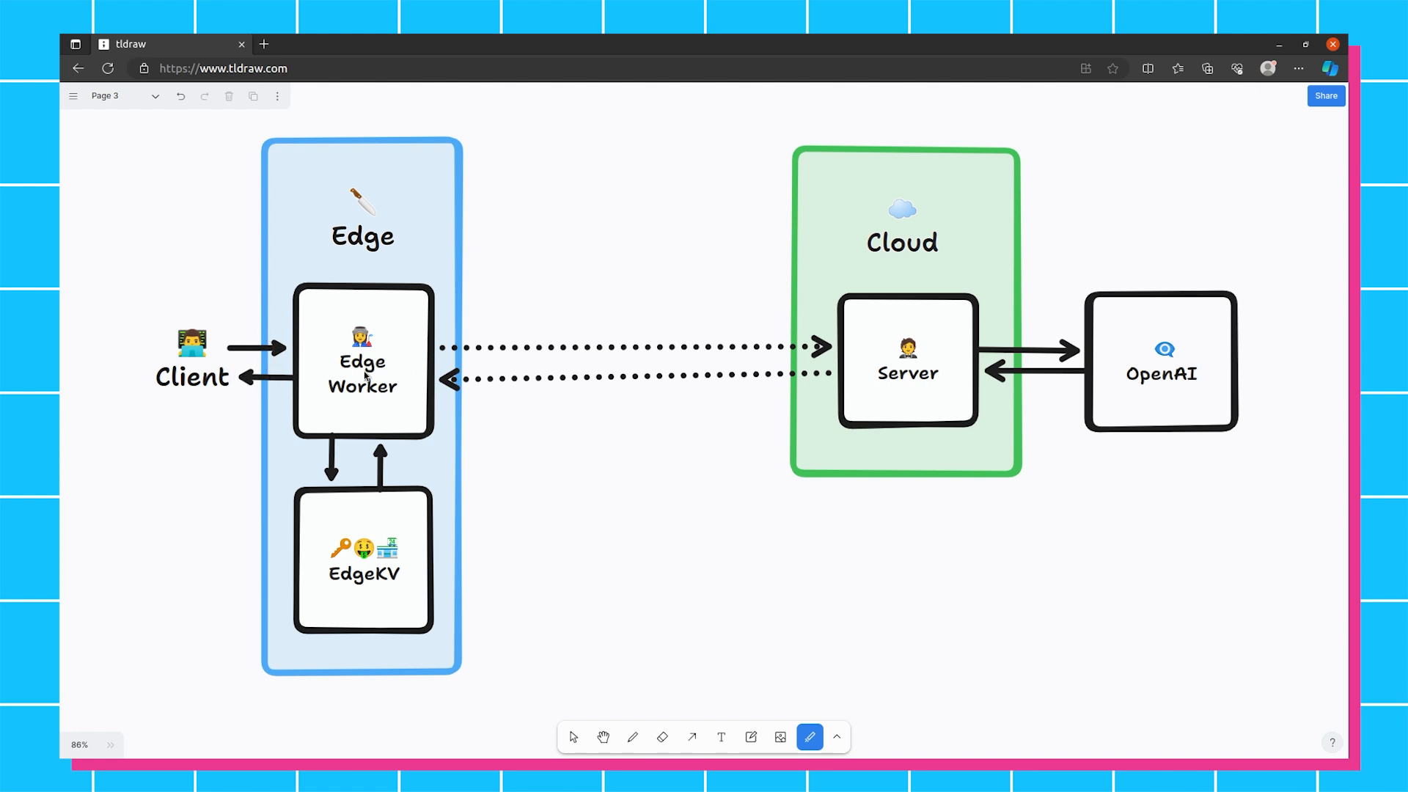
{"action": "mouse_move", "coordinate": [621, 339]}
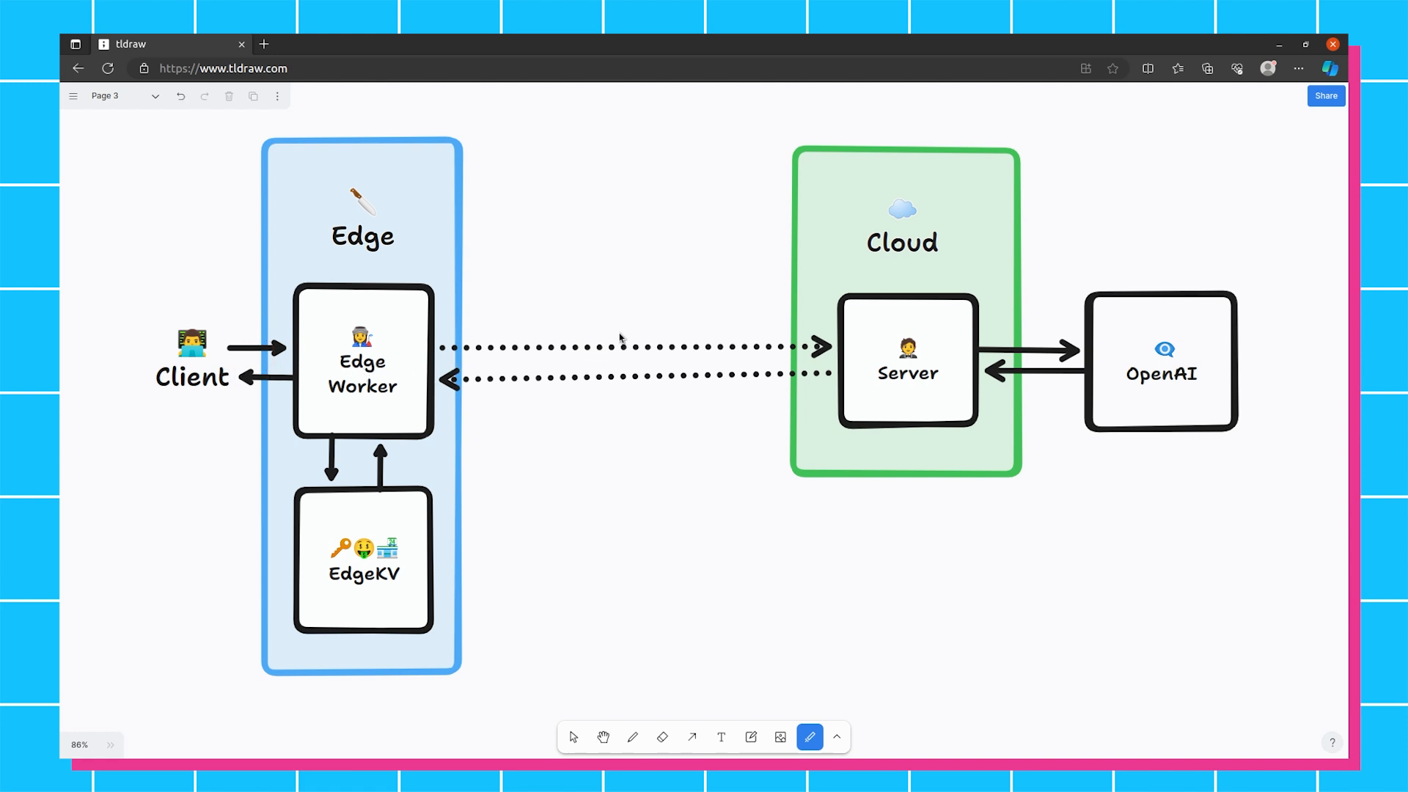
{"action": "mouse_move", "coordinate": [842, 351]}
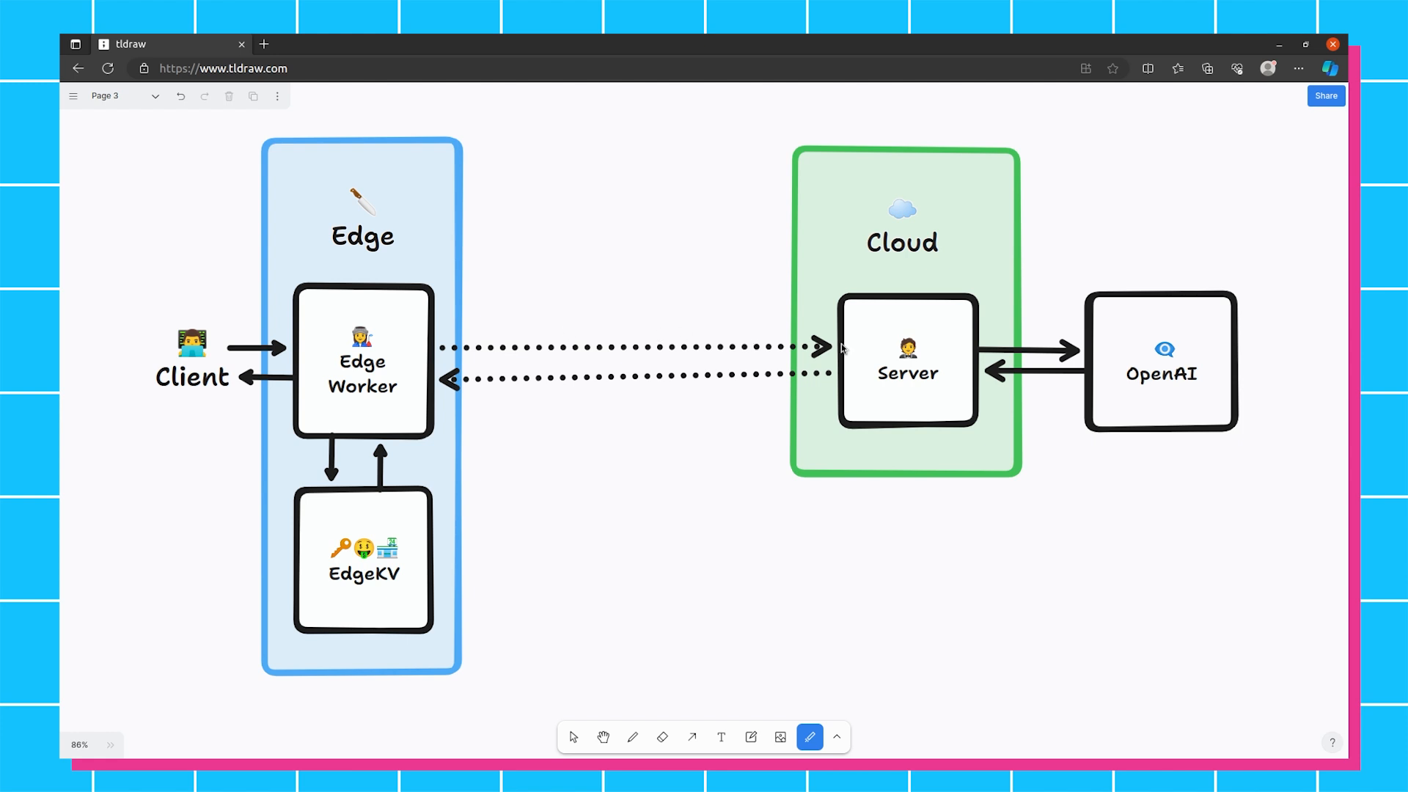
{"action": "mouse_move", "coordinate": [1155, 388]}
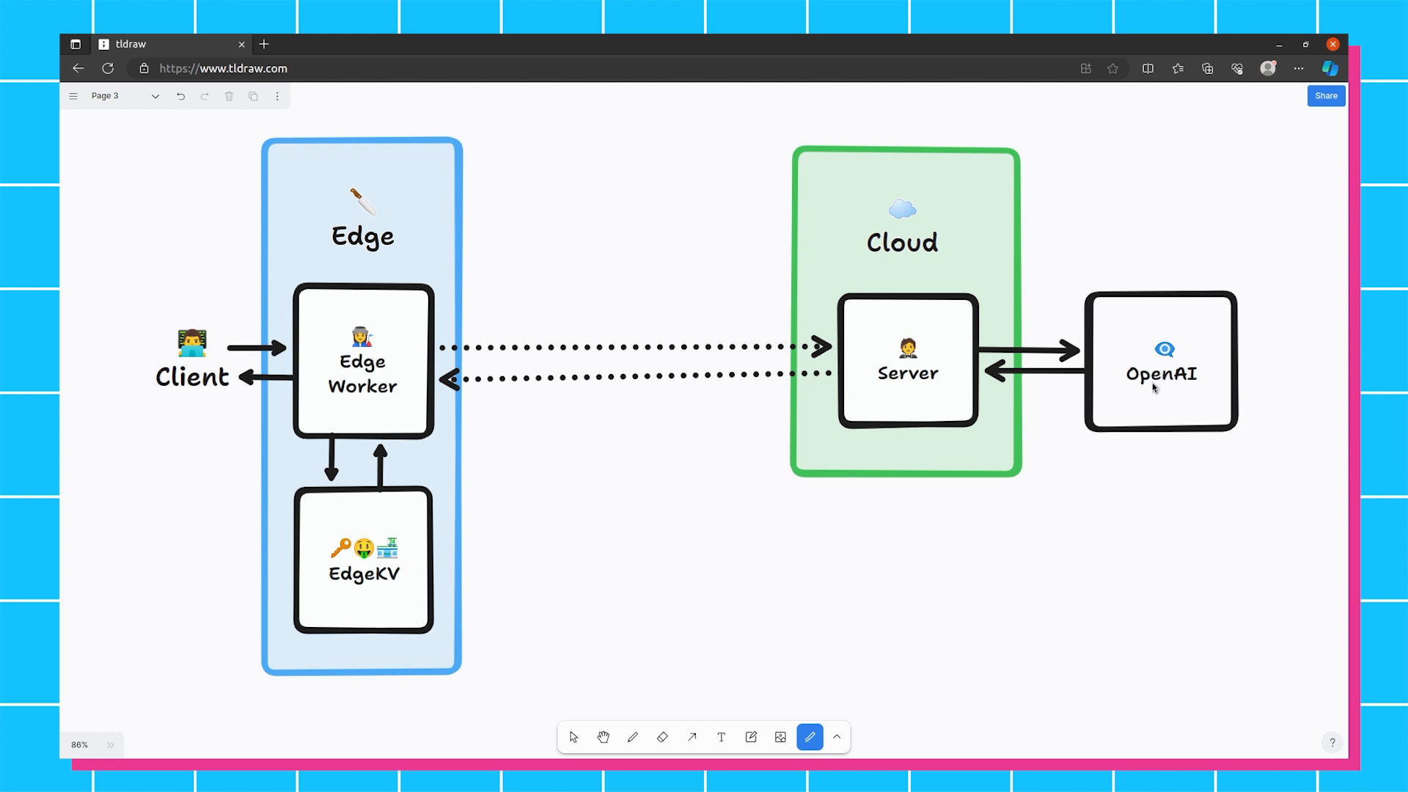